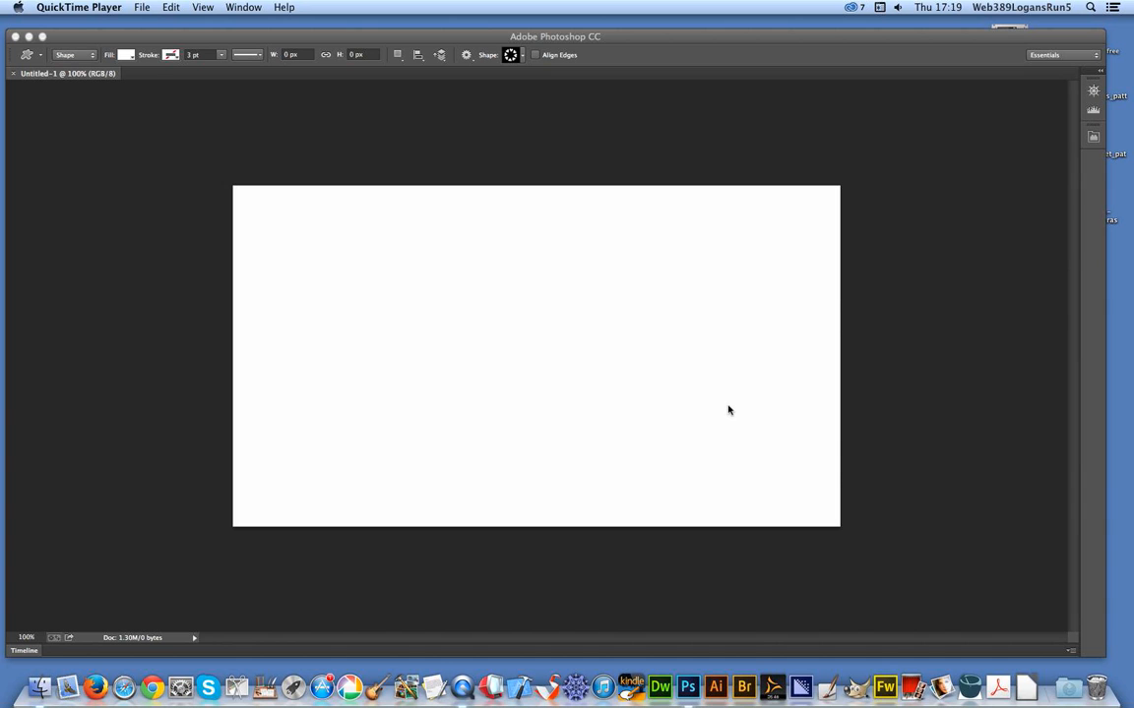
{"action": "mouse_move", "coordinate": [686, 339]}
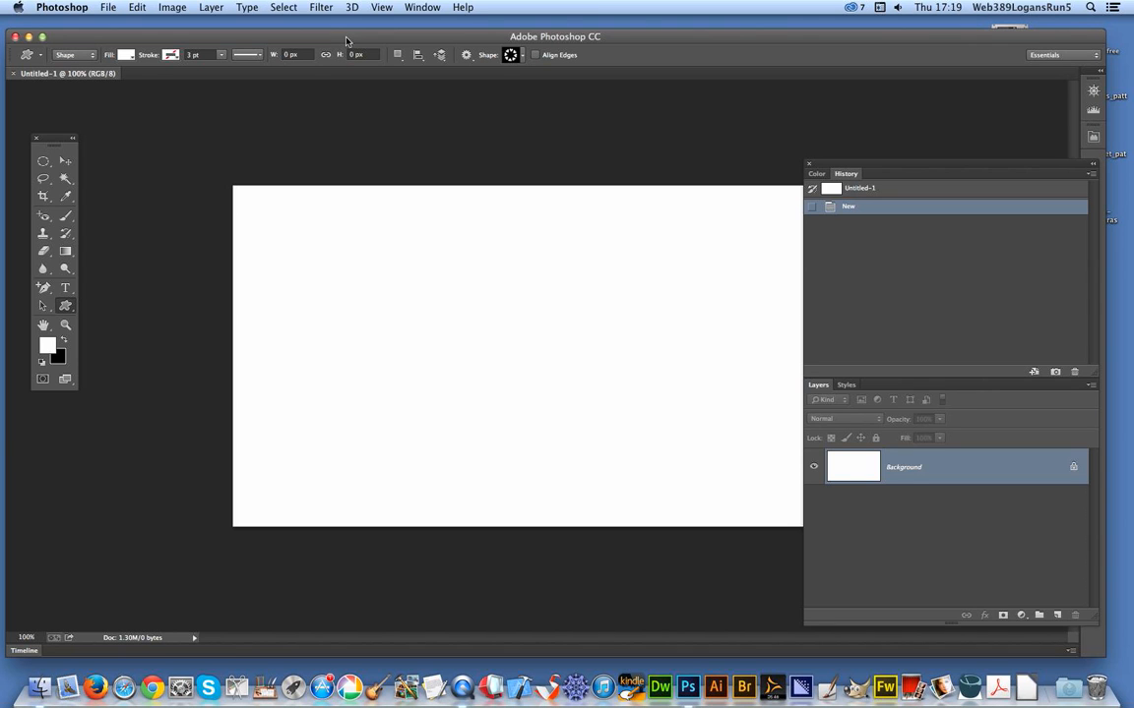
{"action": "mouse_move", "coordinate": [72, 308]}
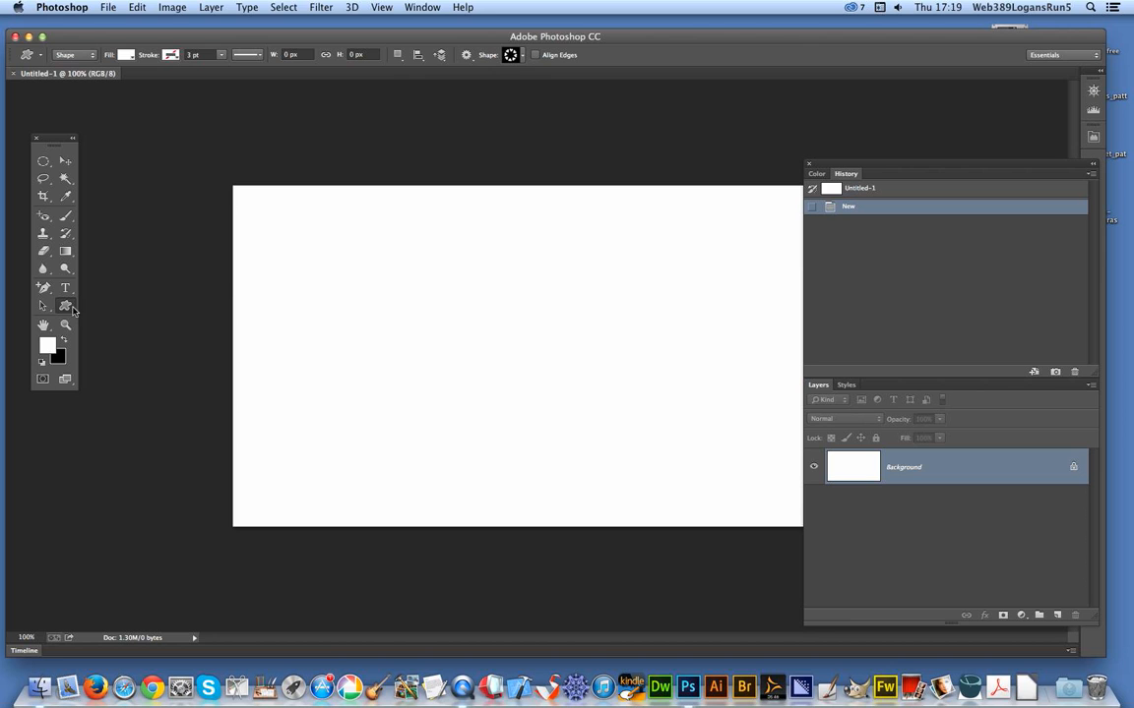
{"action": "mouse_move", "coordinate": [510, 76]}
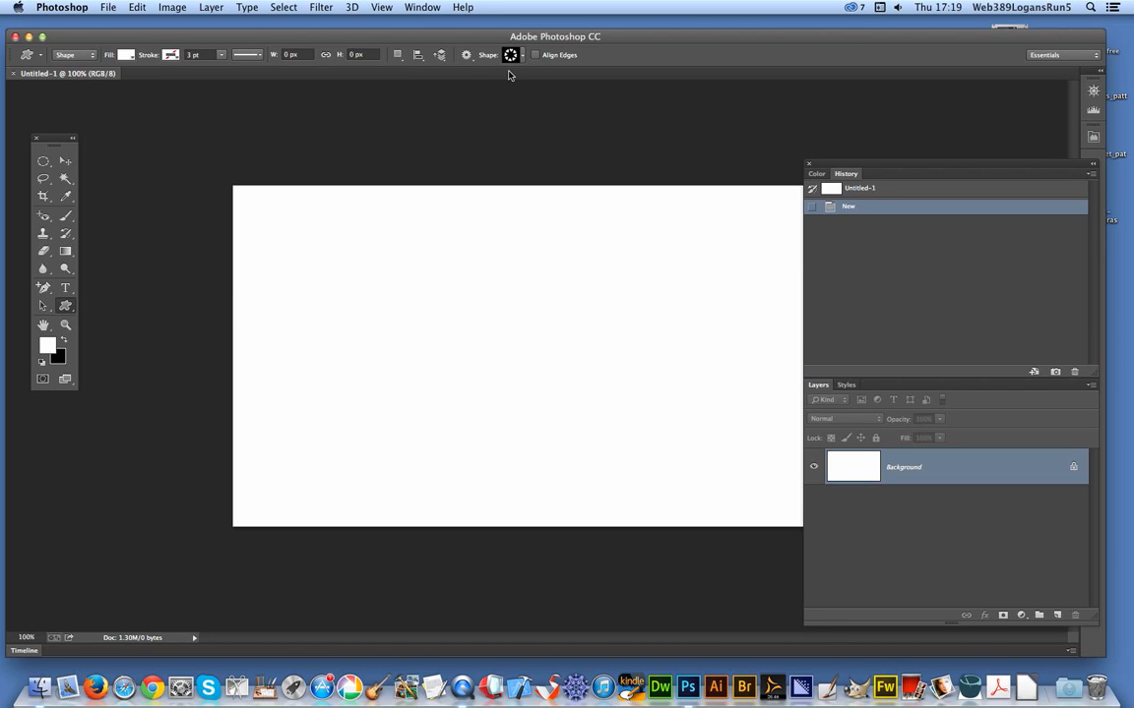
Open the custom Shape picker to browse the preset shapes
{"action": "left_click", "coordinate": [510, 54]}
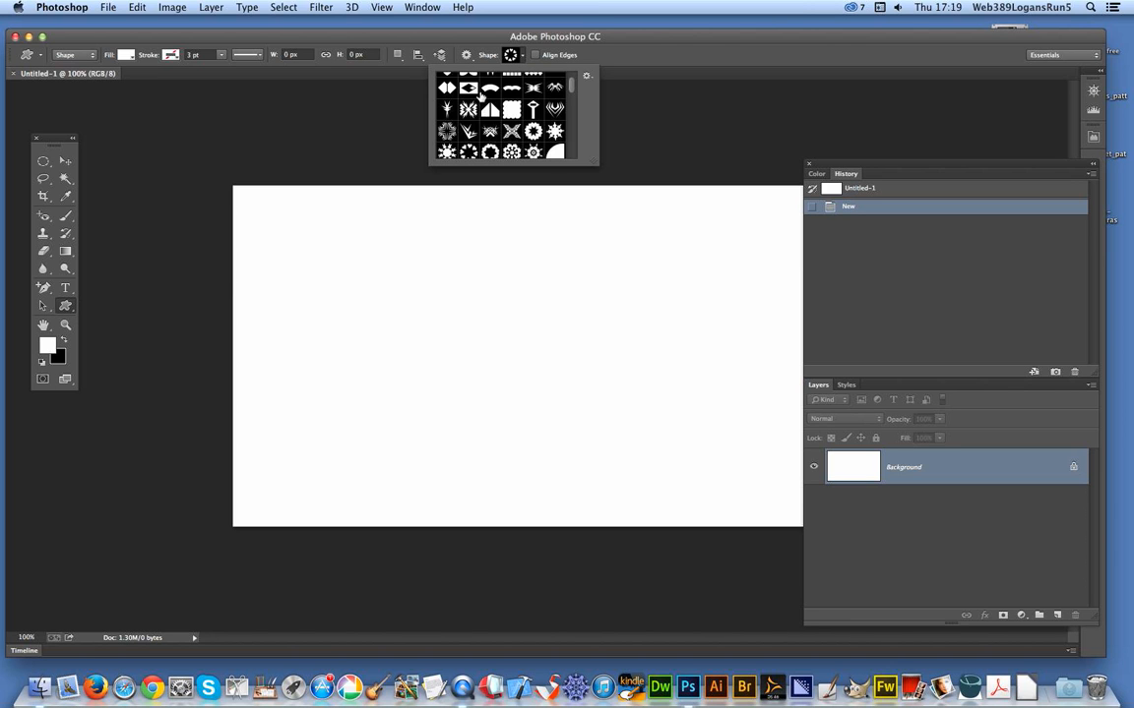
{"action": "mouse_move", "coordinate": [340, 222]}
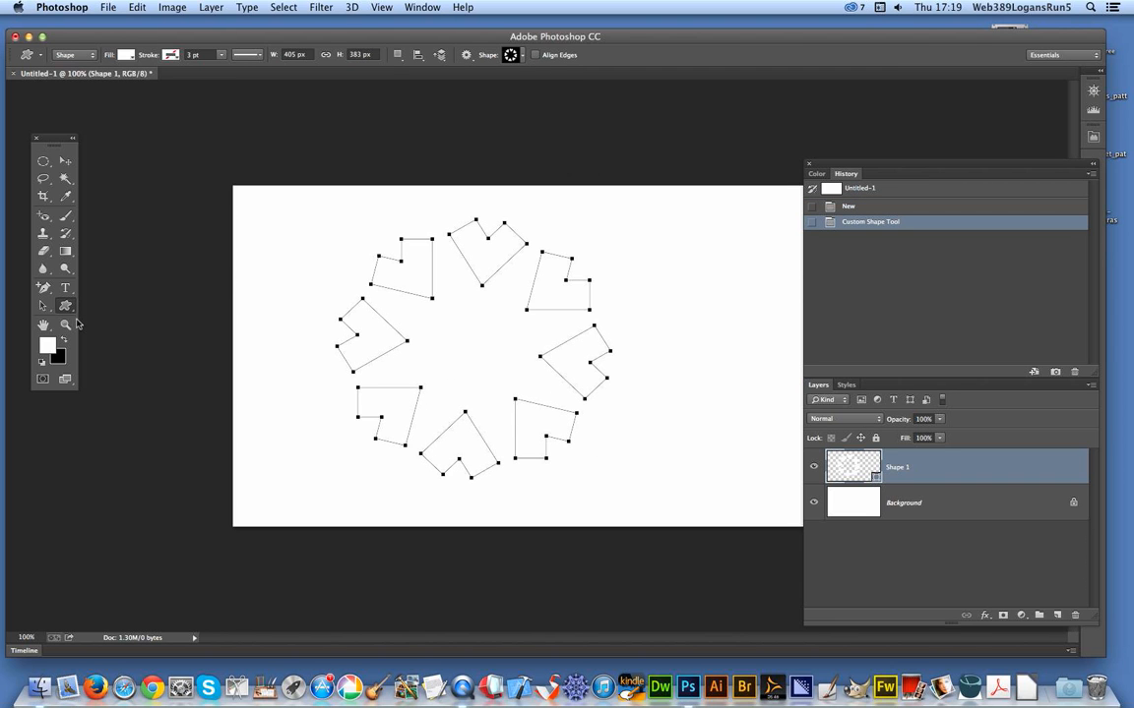
{"action": "mouse_move", "coordinate": [57, 351]}
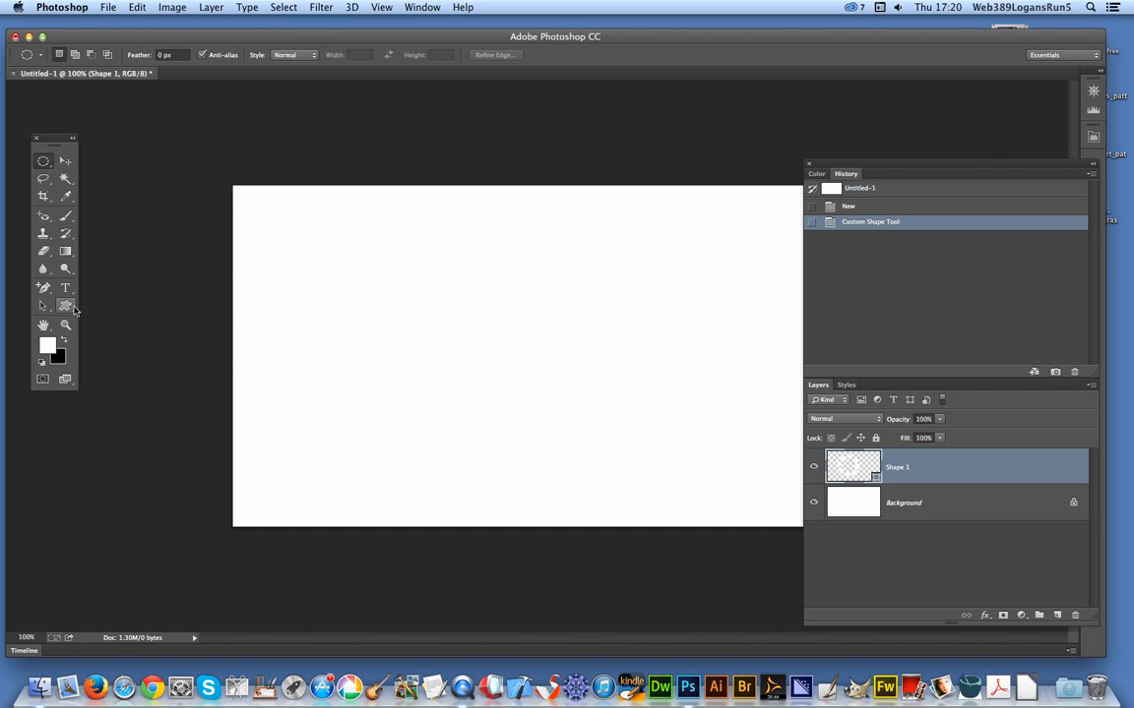
Reselect the Custom Shape tool to show Shape 1's outline and fill options
{"action": "left_click", "coordinate": [65, 306]}
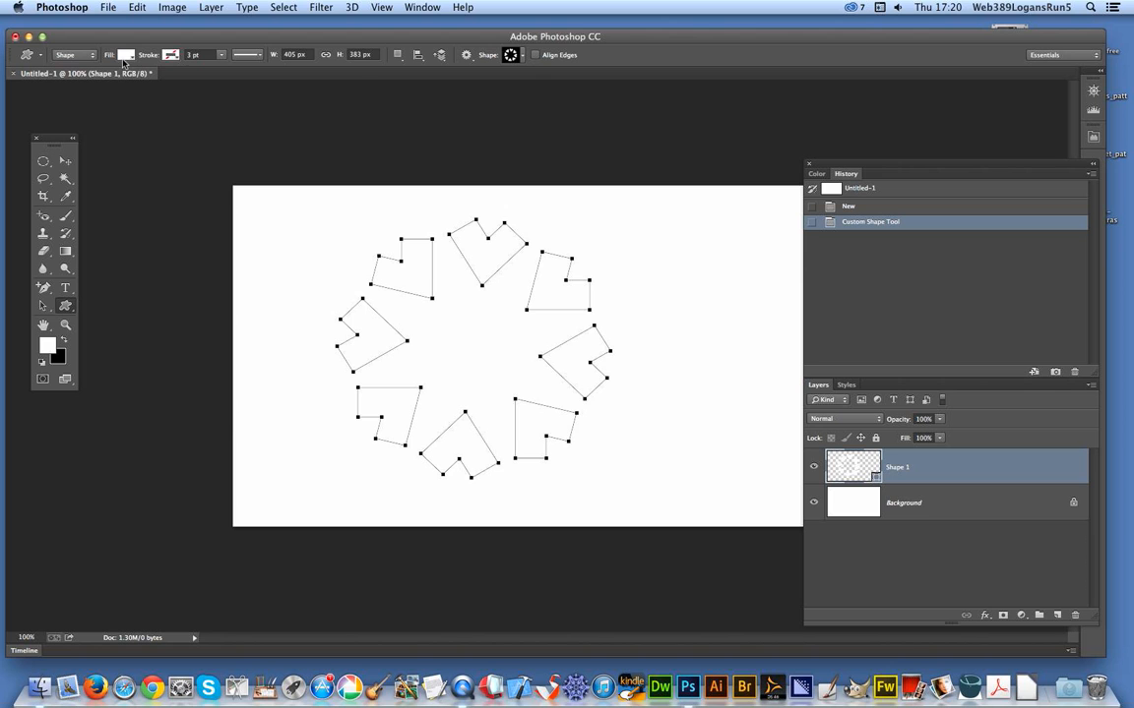
{"action": "mouse_move", "coordinate": [130, 62]}
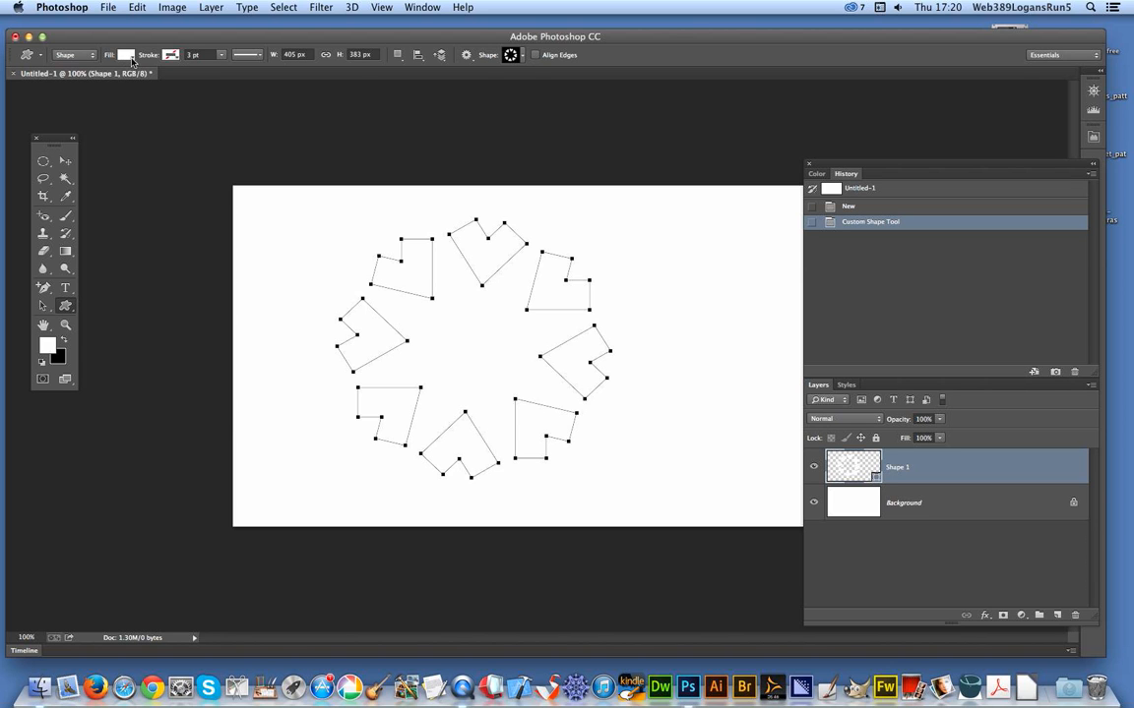
Try pea green and blue fills, then apply a striped multicoloured gradient to the star
{"action": "left_click", "coordinate": [126, 54]}
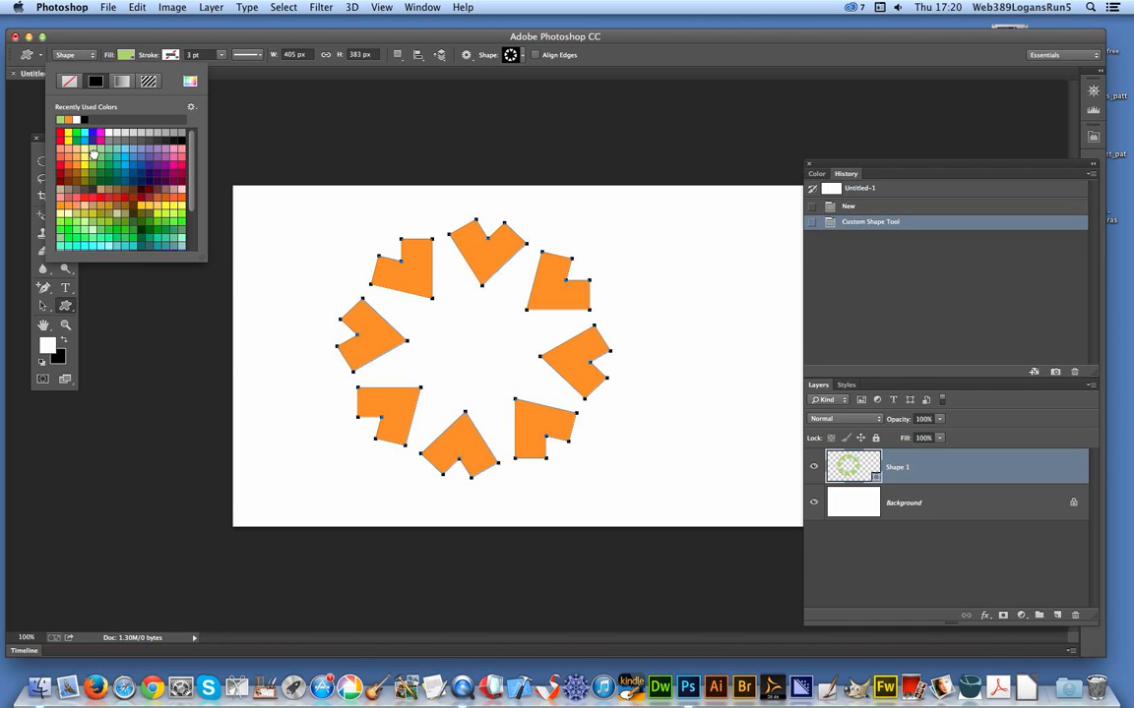
{"action": "left_click", "coordinate": [72, 145]}
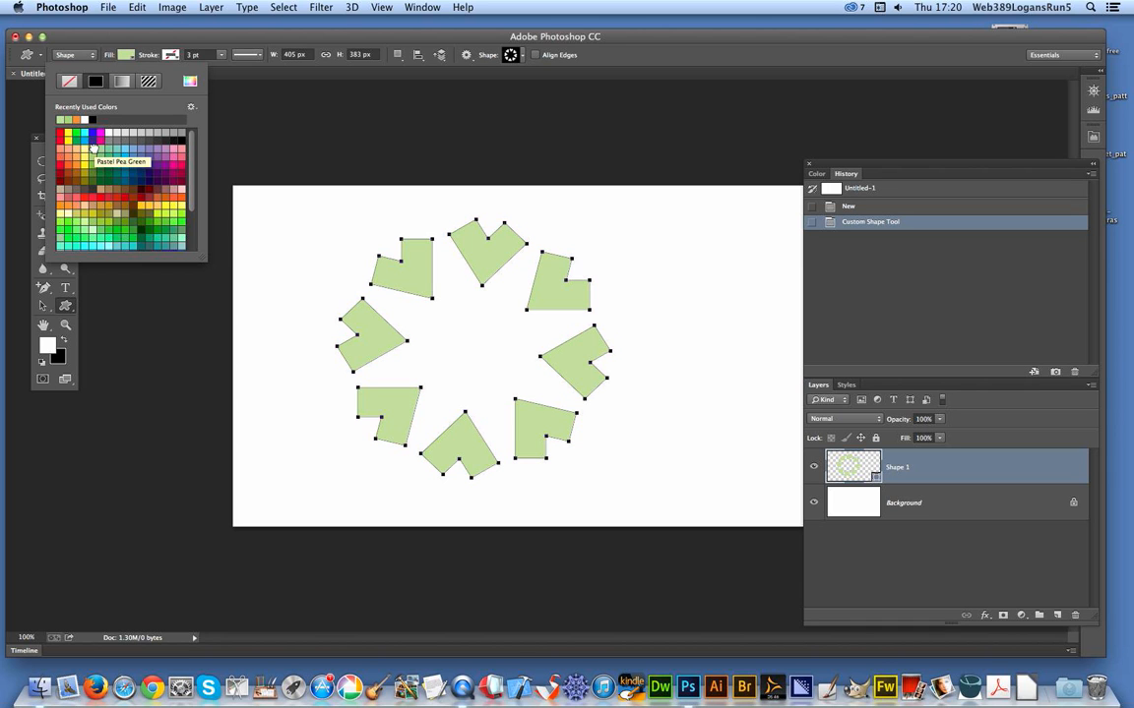
{"action": "left_click", "coordinate": [83, 119]}
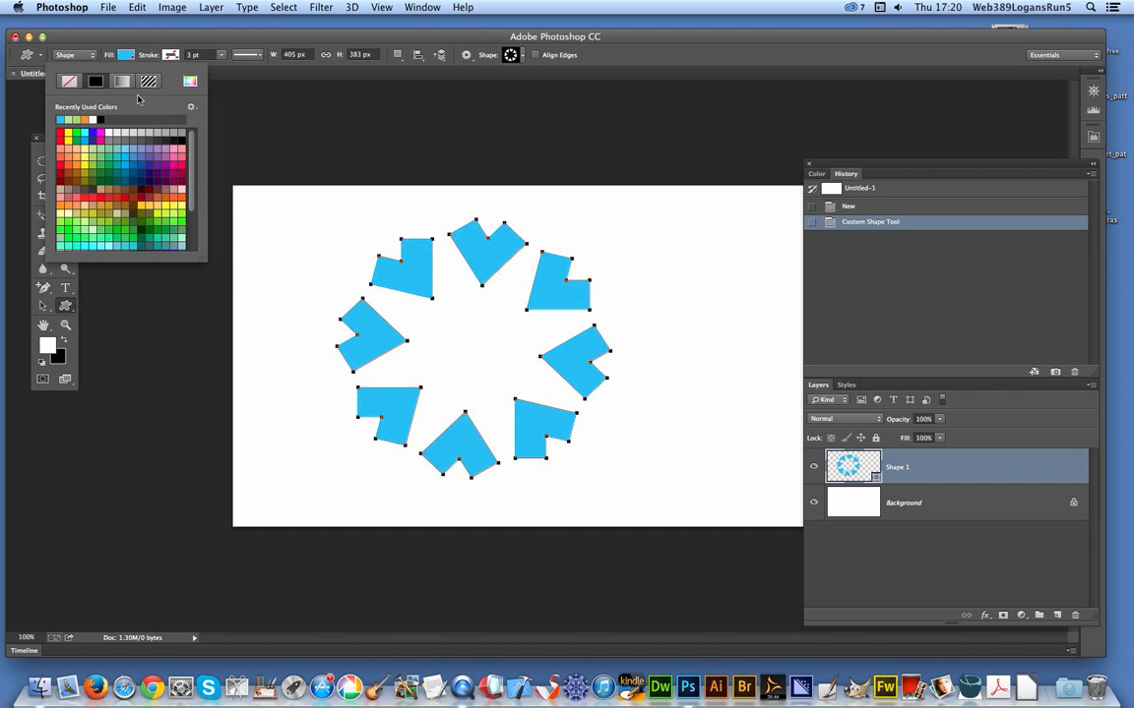
{"action": "left_click", "coordinate": [121, 81]}
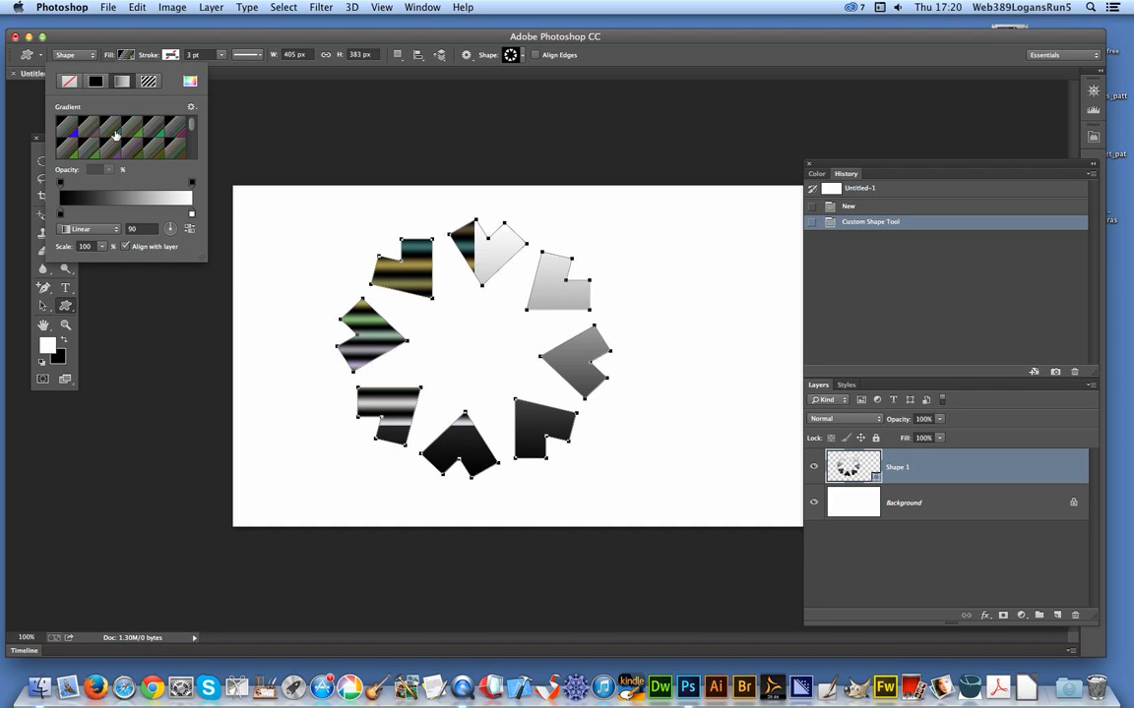
{"action": "left_click", "coordinate": [125, 199]}
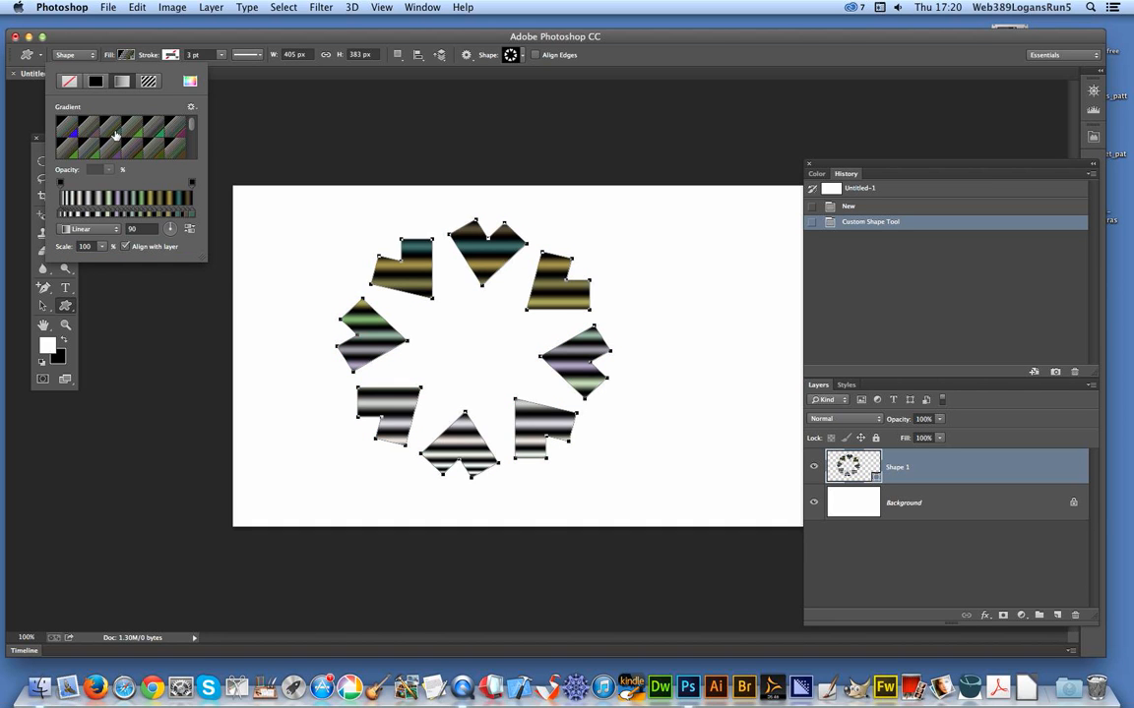
{"action": "left_click", "coordinate": [148, 80]}
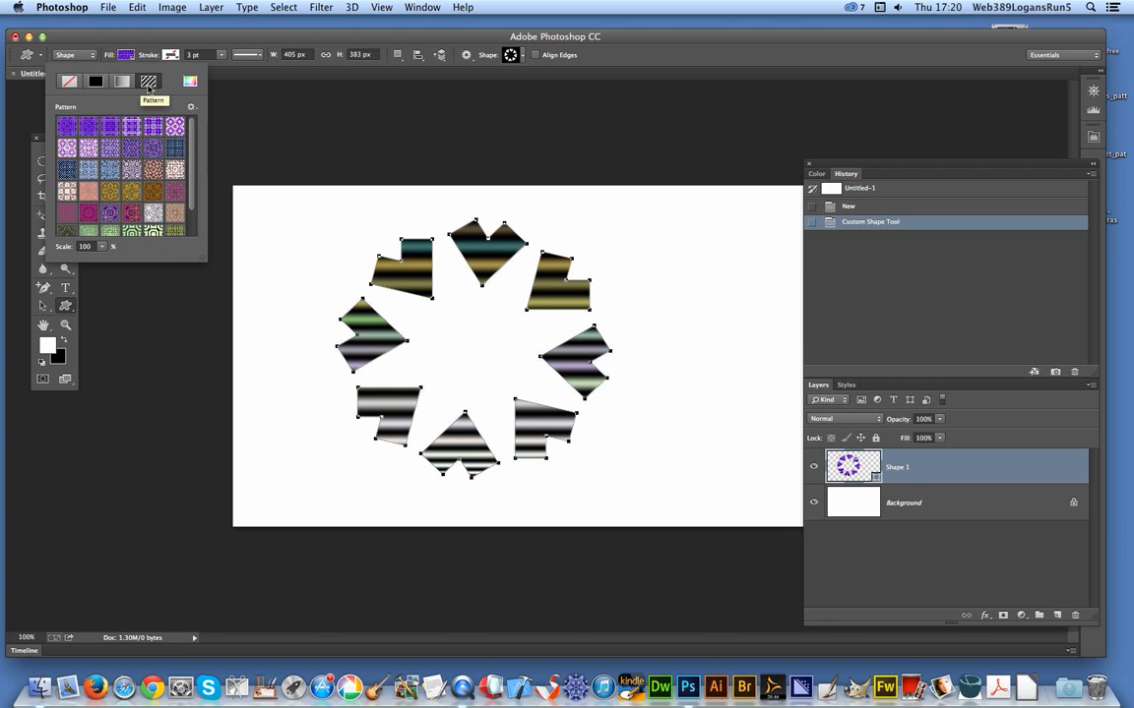
Fill the star with a purple pattern, then a green curved-stripe pattern
{"action": "left_click", "coordinate": [133, 191]}
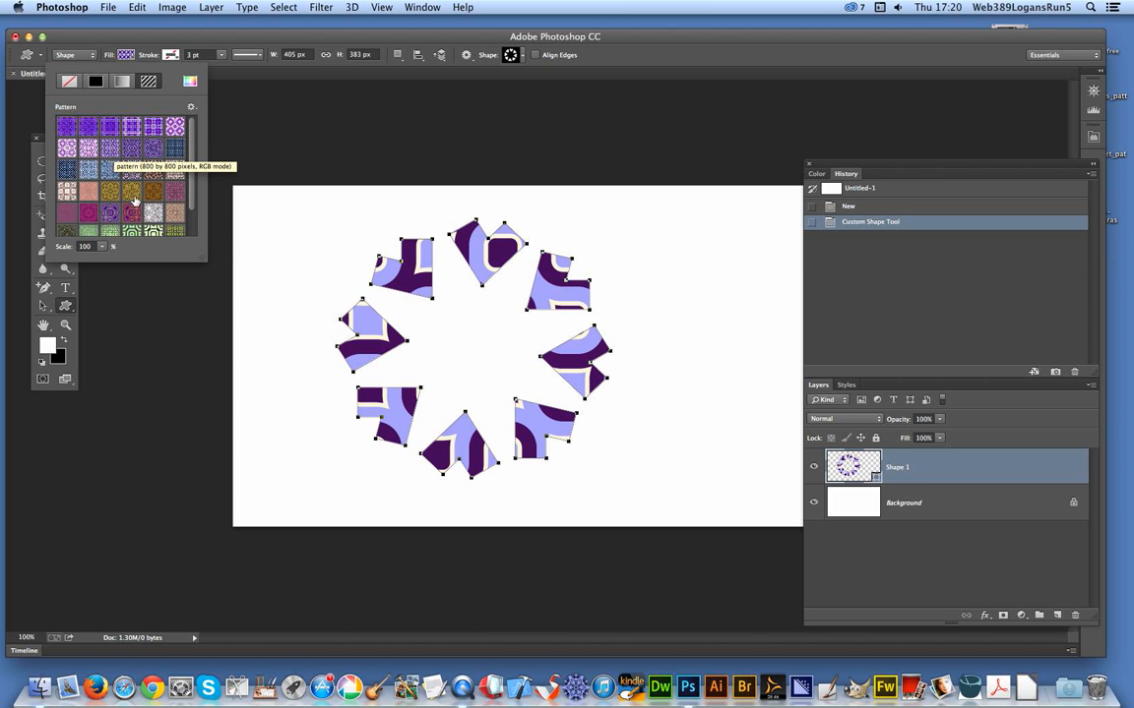
{"action": "left_click", "coordinate": [109, 226]}
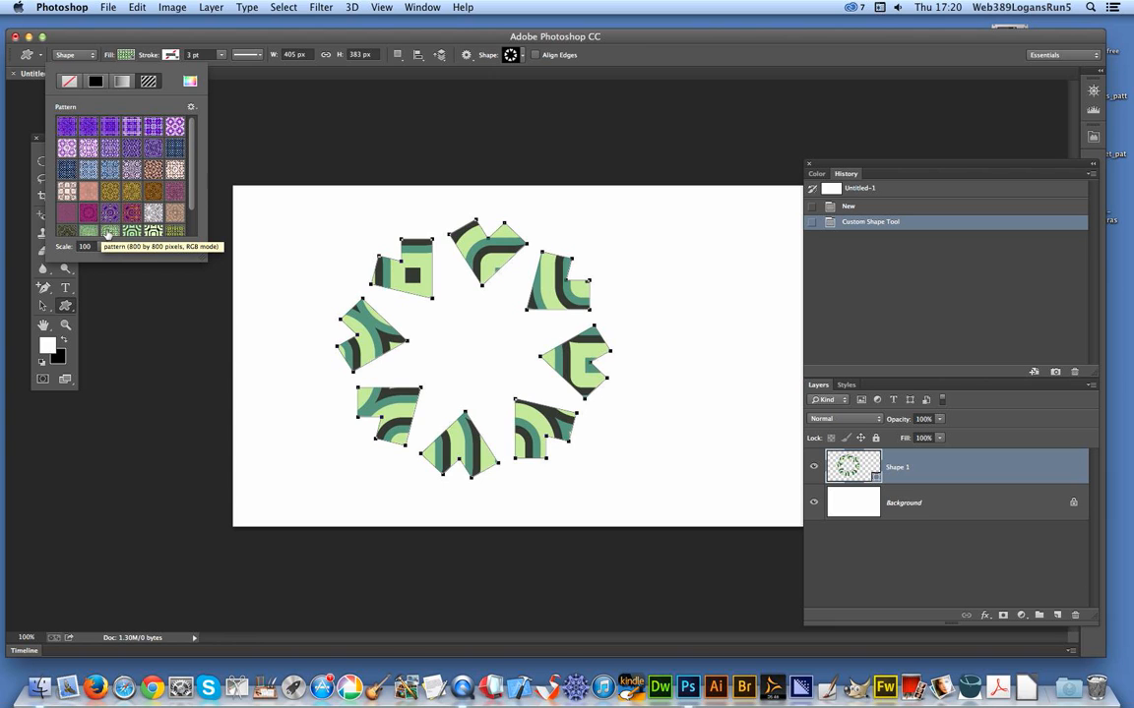
{"action": "mouse_move", "coordinate": [122, 174]}
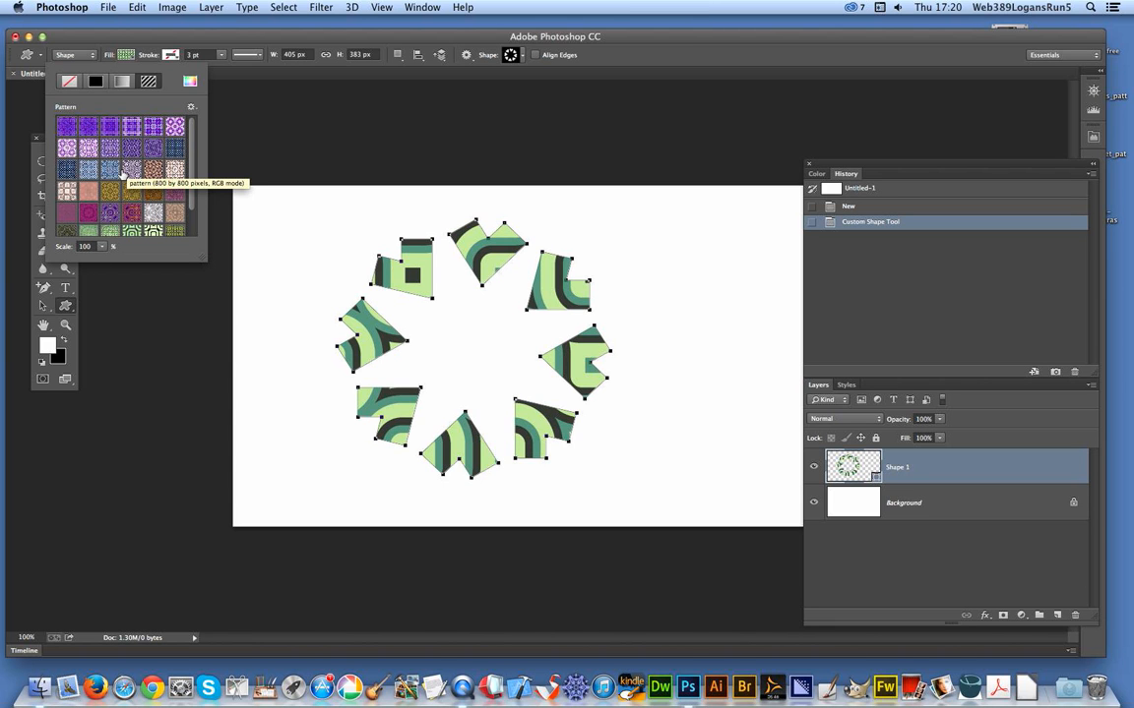
{"action": "mouse_move", "coordinate": [191, 83]}
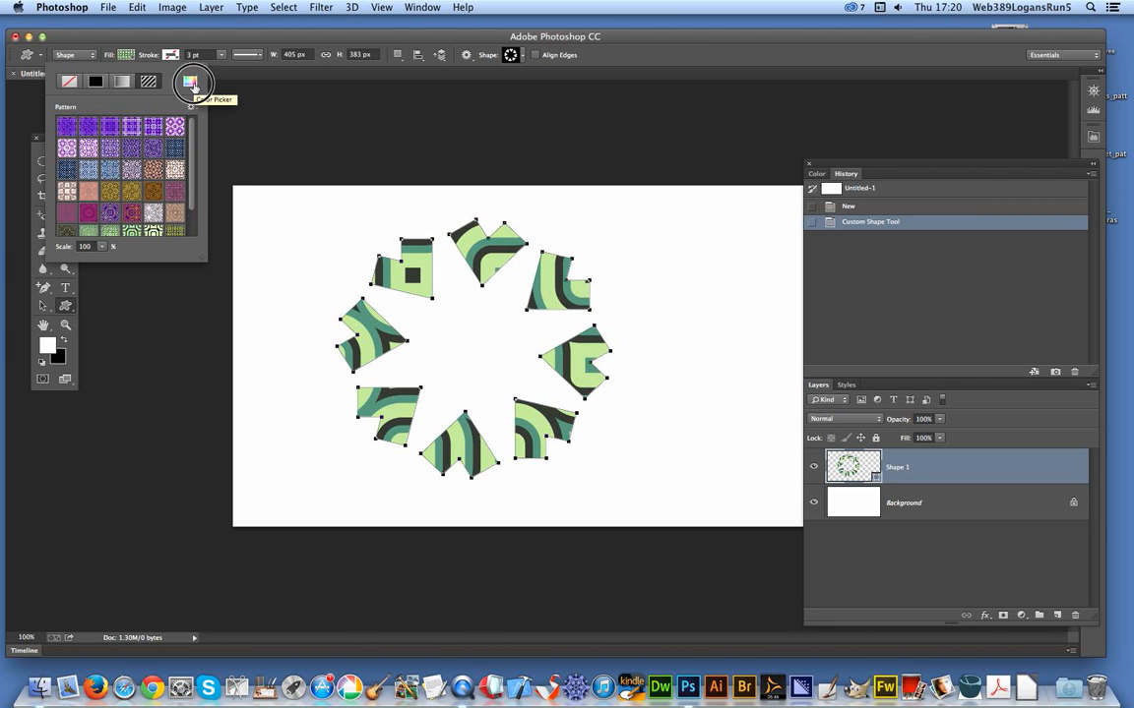
Pick pink-red #e36b6b from the Color Picker as the star's solid fill
{"action": "left_click", "coordinate": [191, 81]}
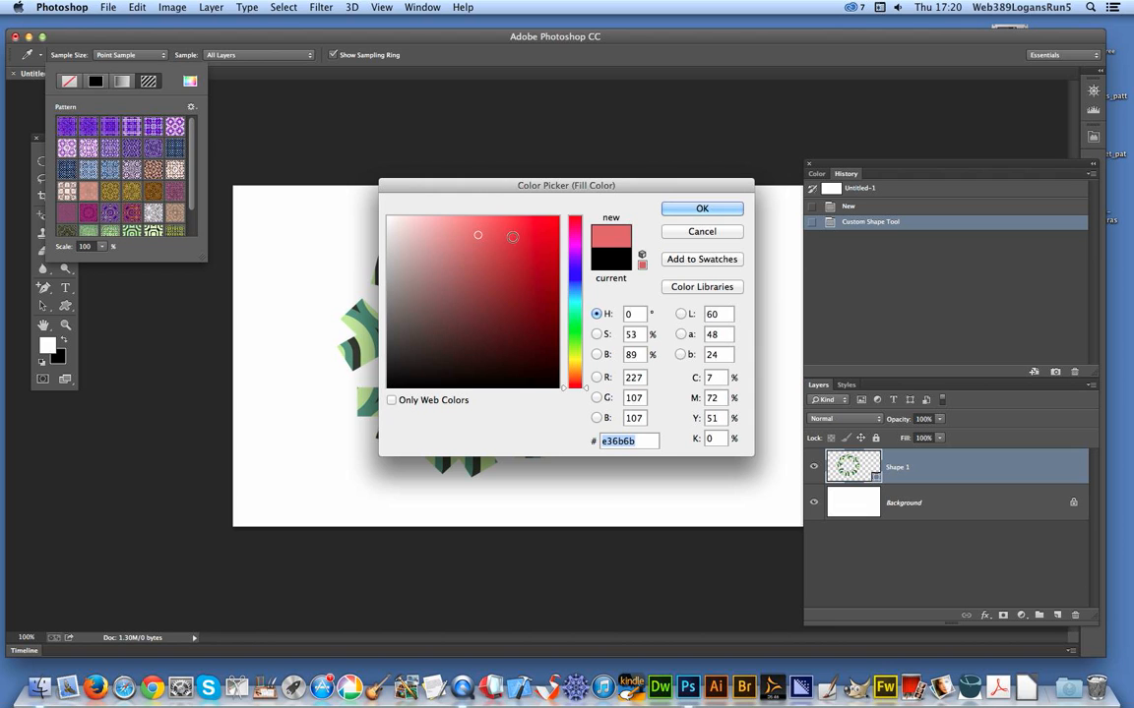
{"action": "left_click", "coordinate": [702, 208]}
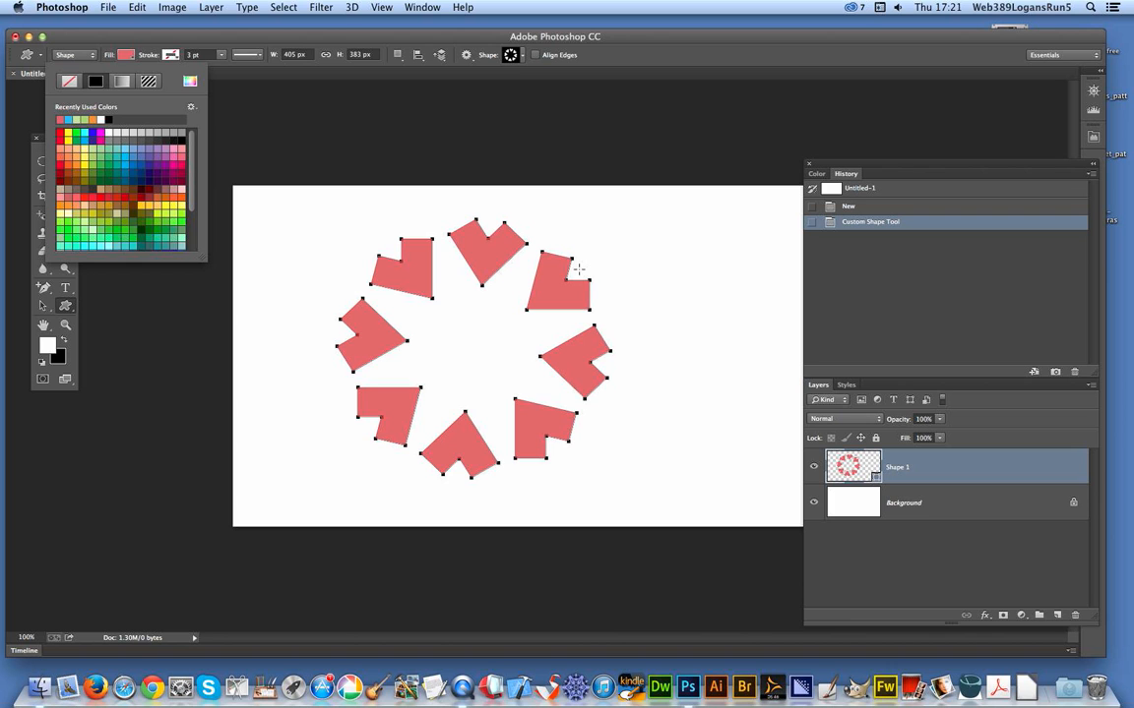
{"action": "mouse_move", "coordinate": [584, 259]}
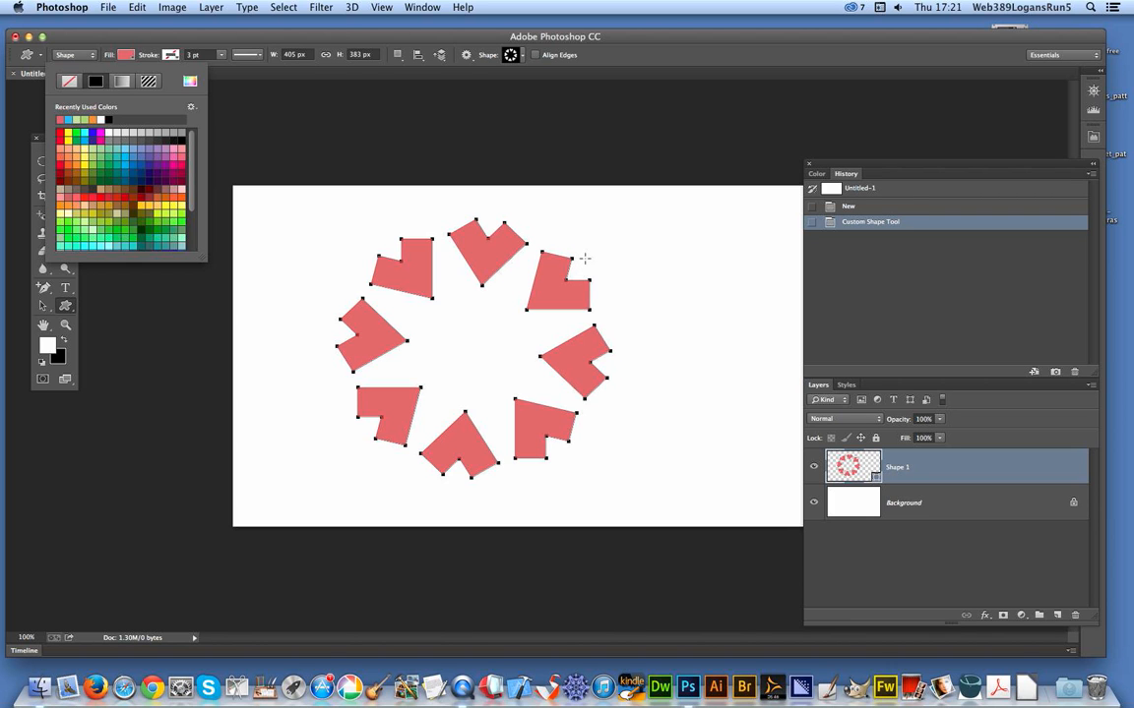
{"action": "mouse_move", "coordinate": [568, 243]}
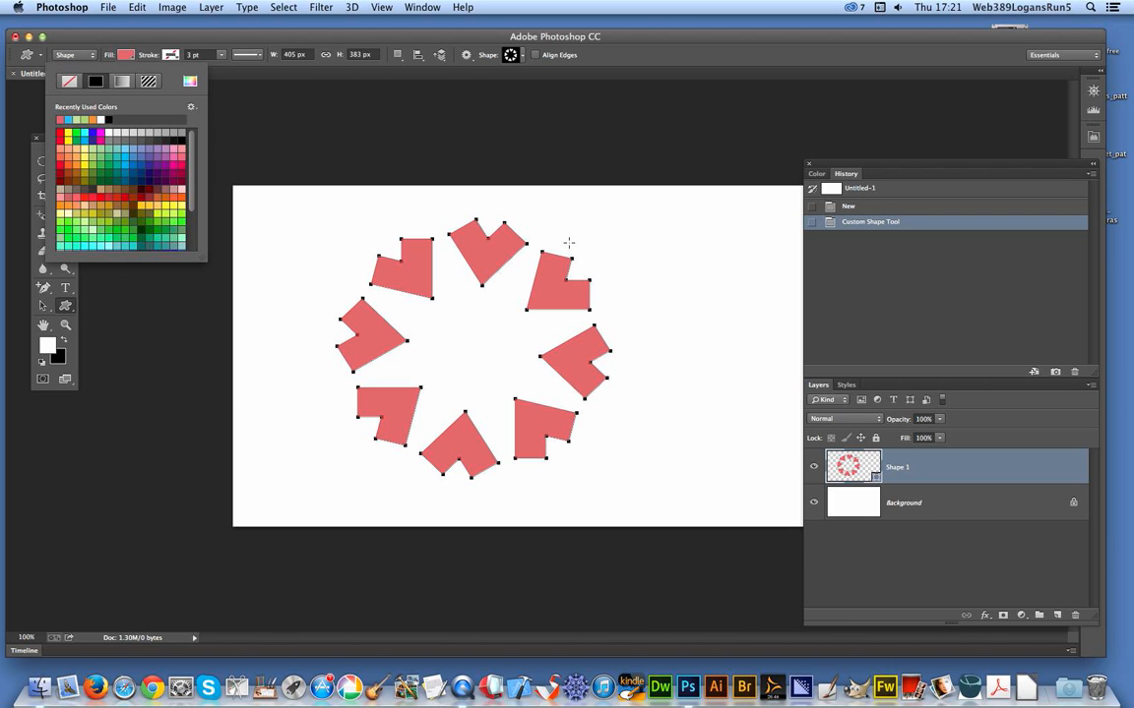